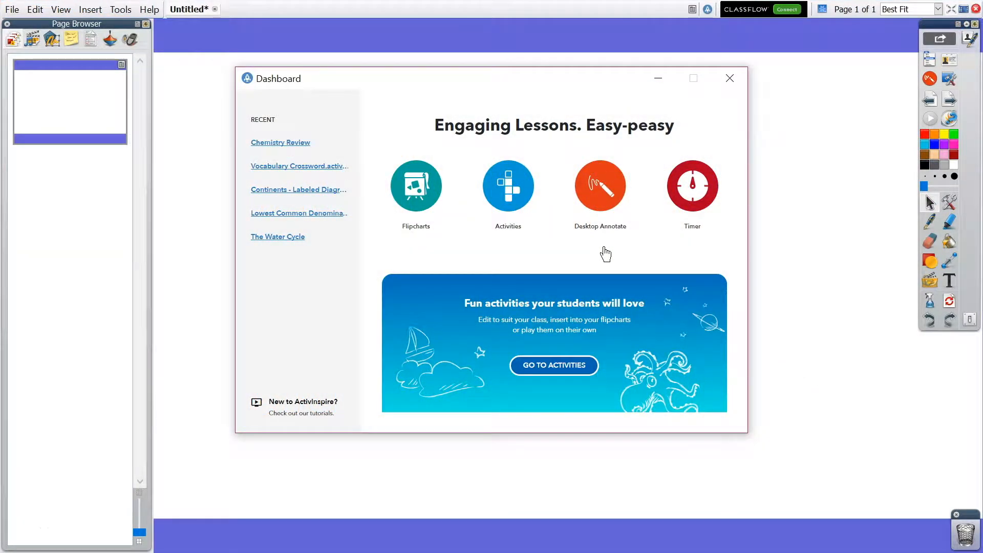
mouse_move(600, 194)
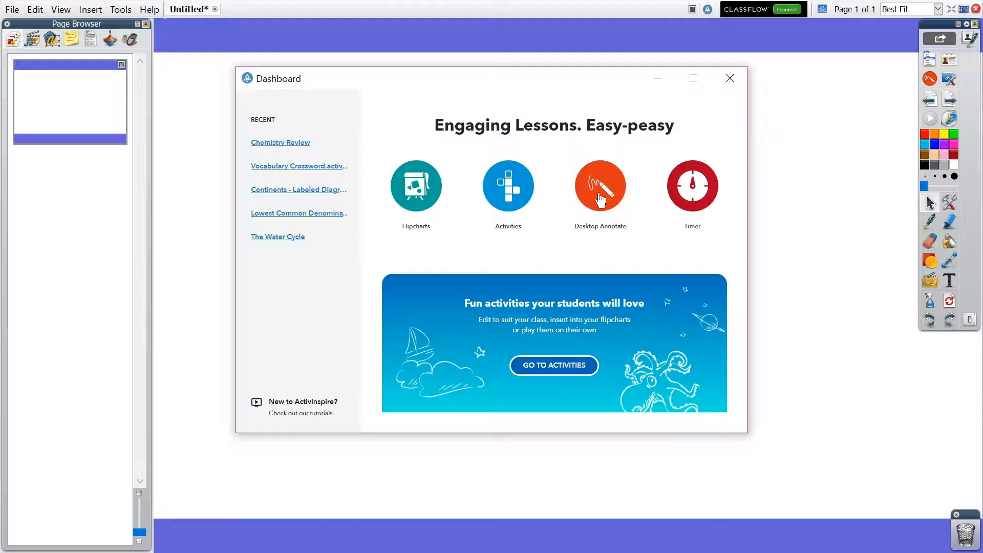
mouse_move(601, 194)
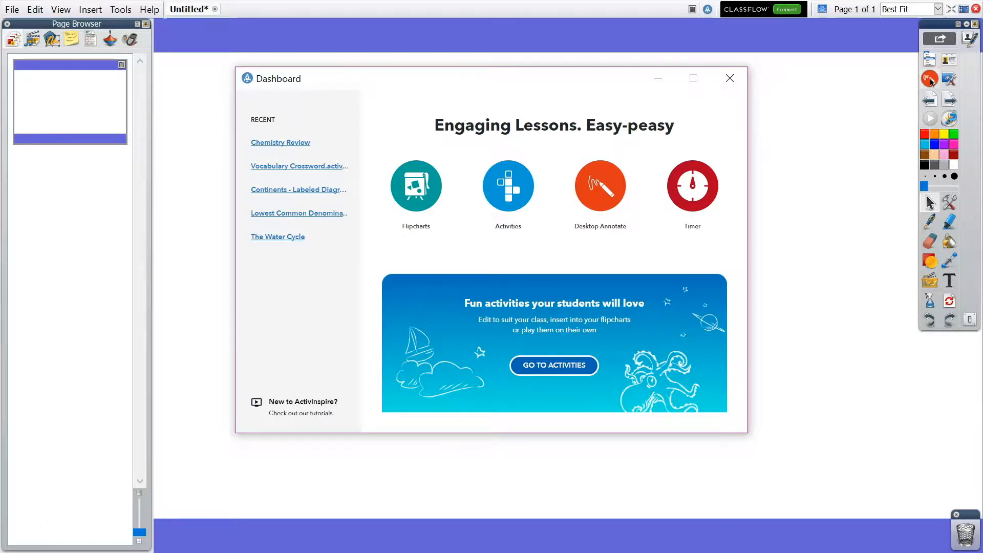
Turn on Desktop Annotate to draw over the ClassFlow Sign Up for FREE page
click(730, 78)
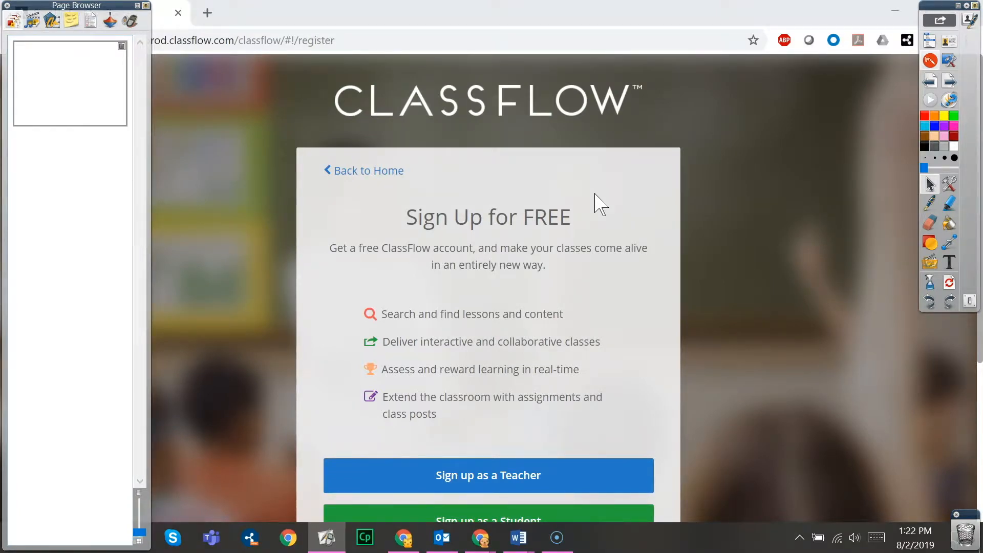
mouse_move(182, 191)
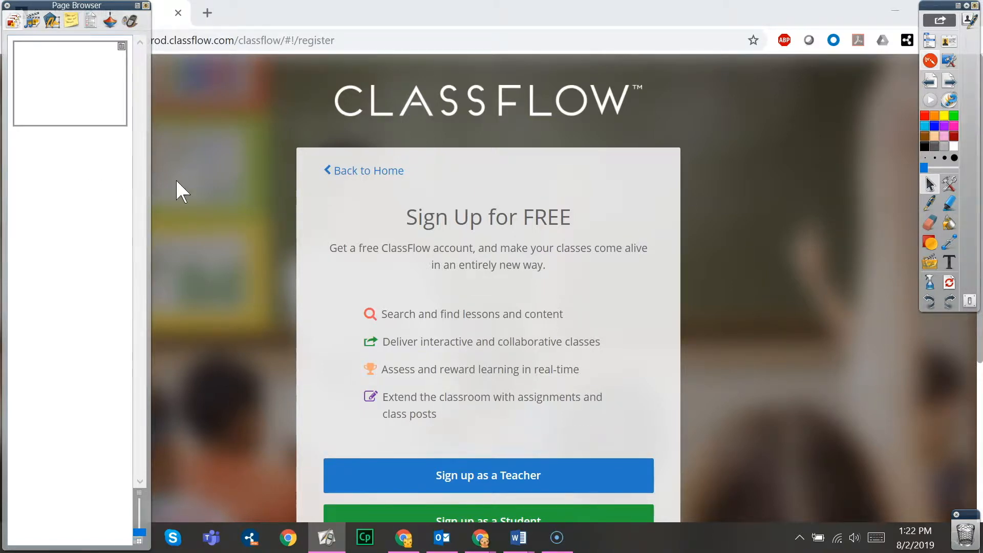
mouse_move(969, 540)
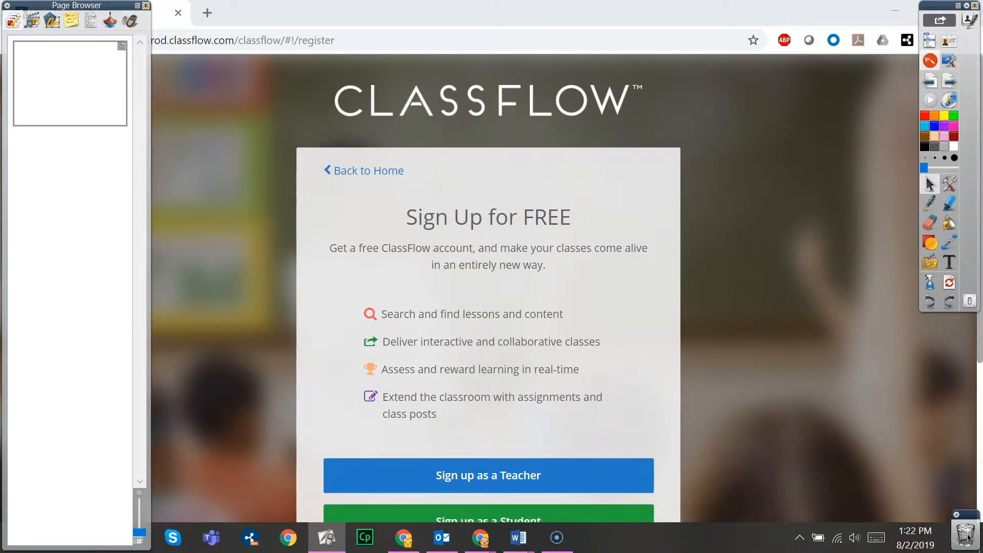
mouse_move(969, 523)
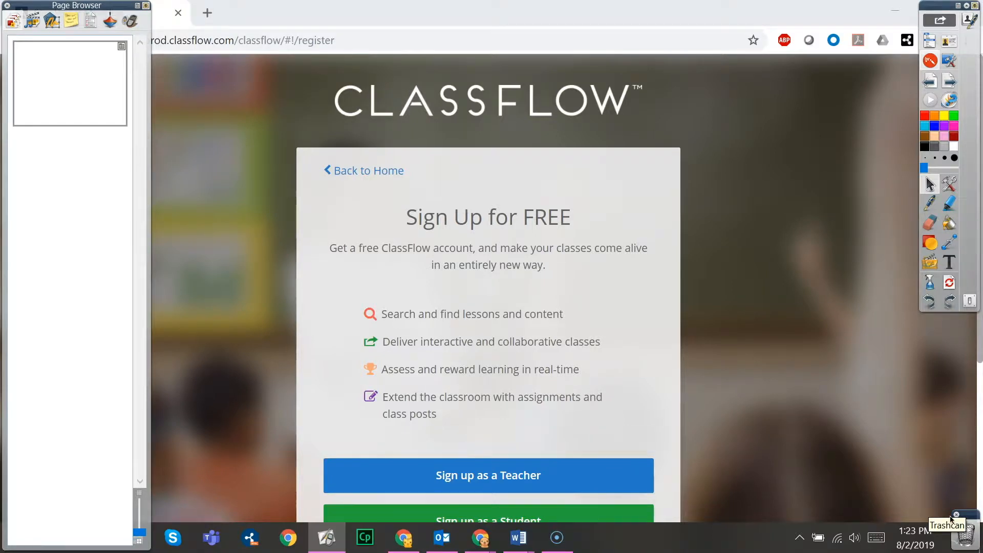
mouse_move(6, 11)
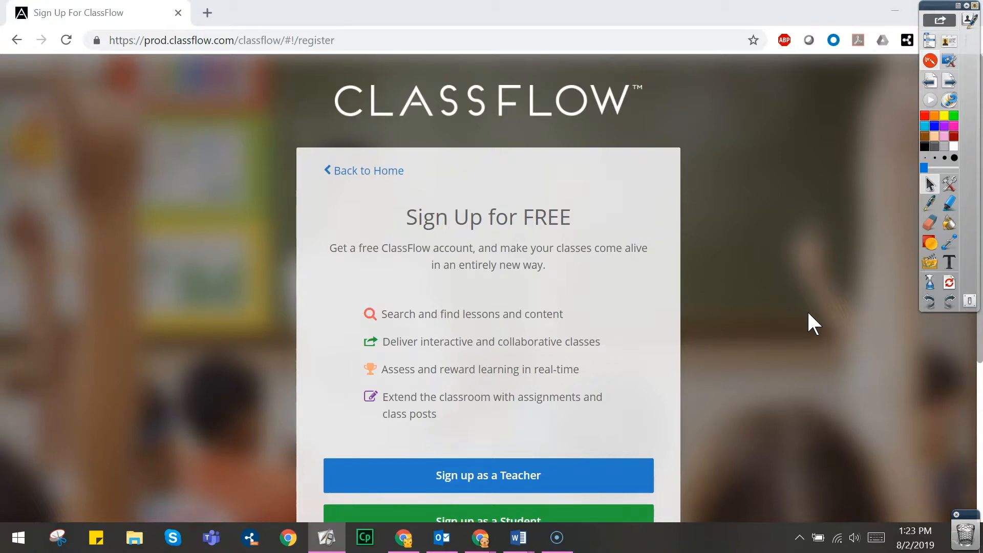
Scroll the ClassFlow page down to bring Sign up as a Student into view
scroll(down, 3)
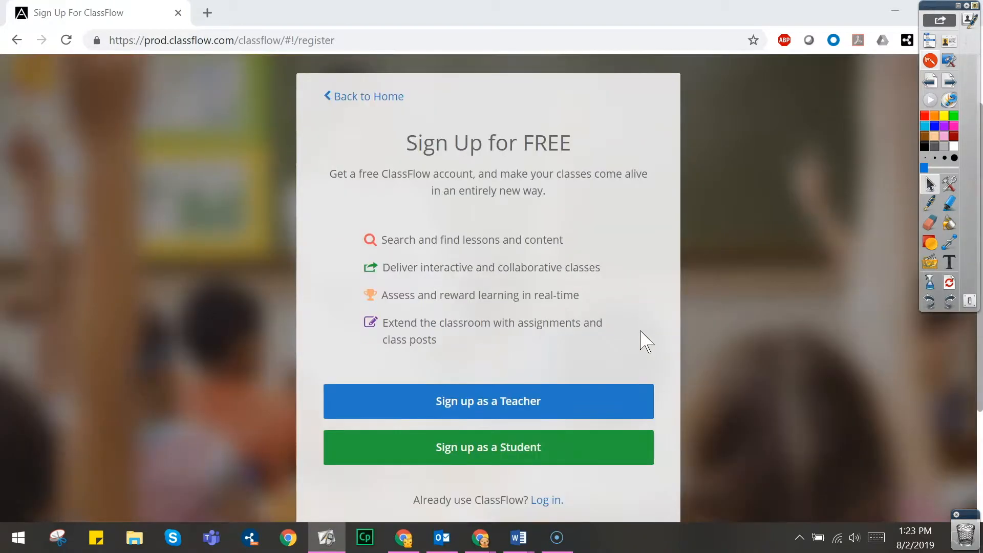
scroll(down, 3)
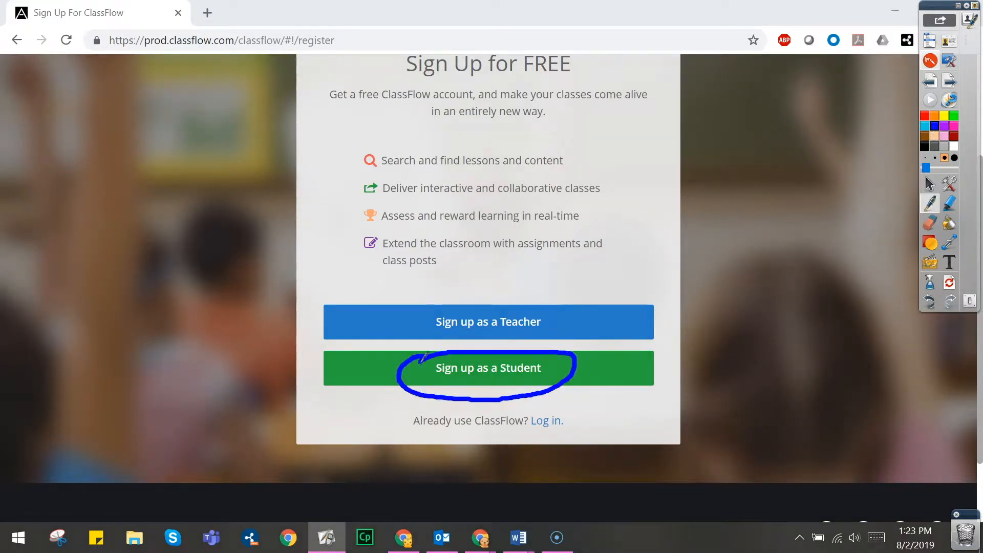
mouse_move(869, 198)
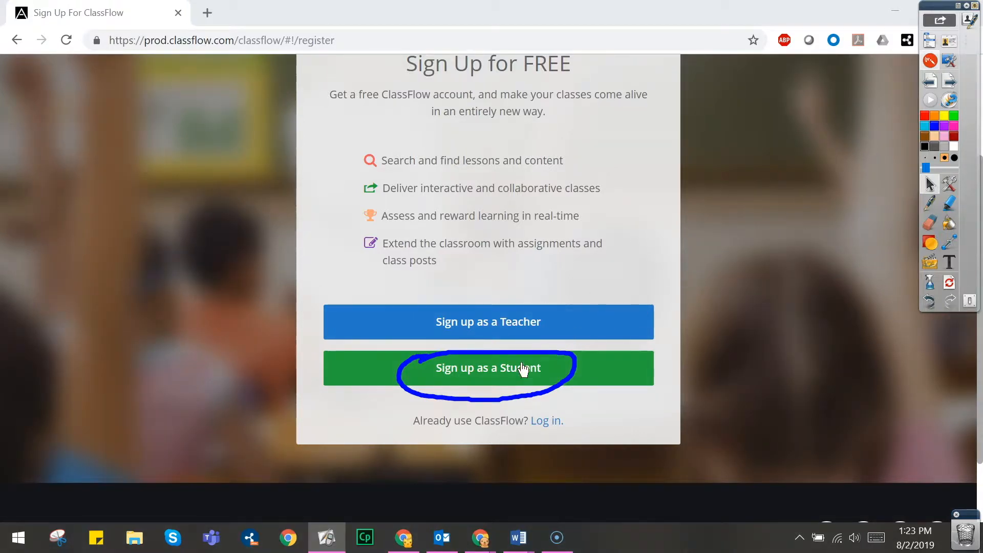
Open the student sign-up form and clear all ink annotations from the screen
click(488, 368)
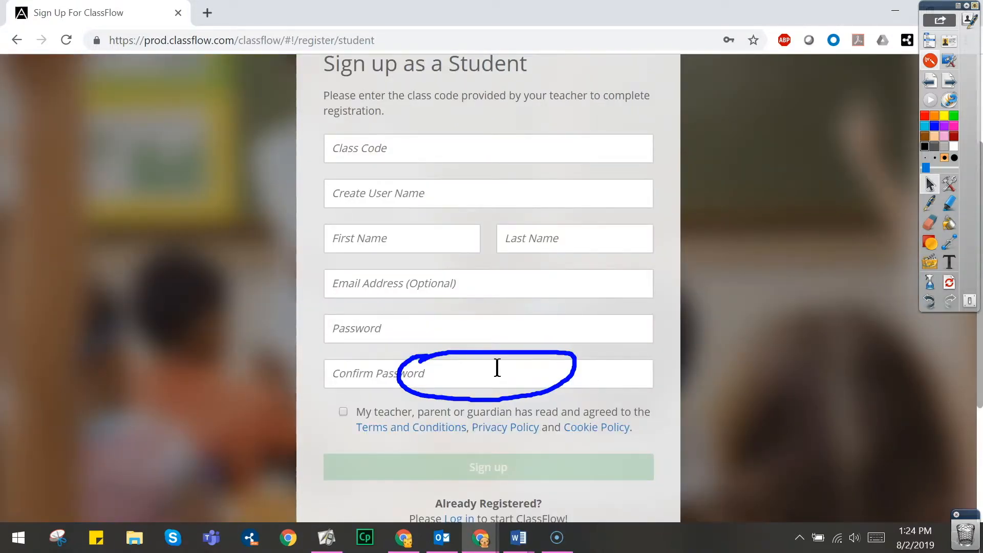
mouse_move(910, 241)
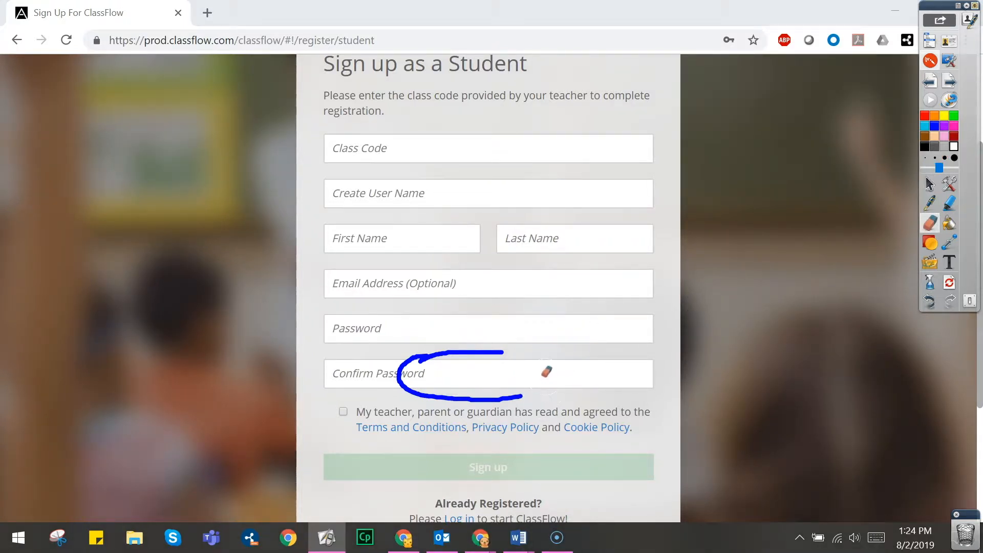
click(930, 281)
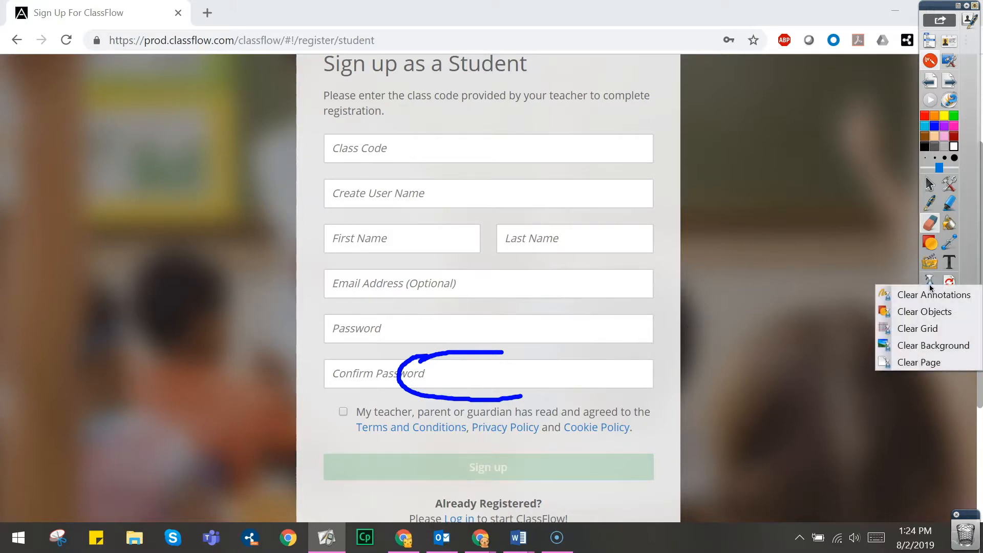
click(934, 295)
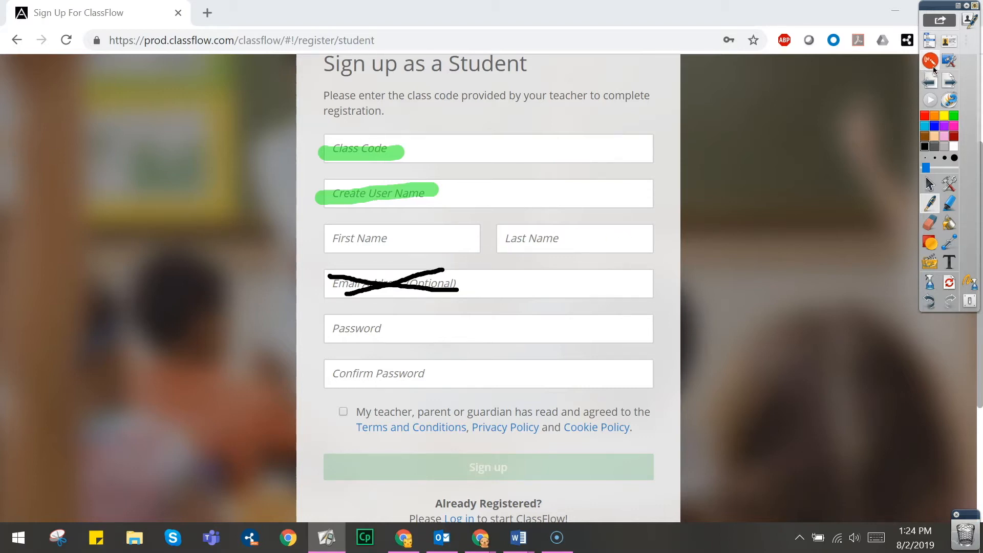
mouse_move(930, 61)
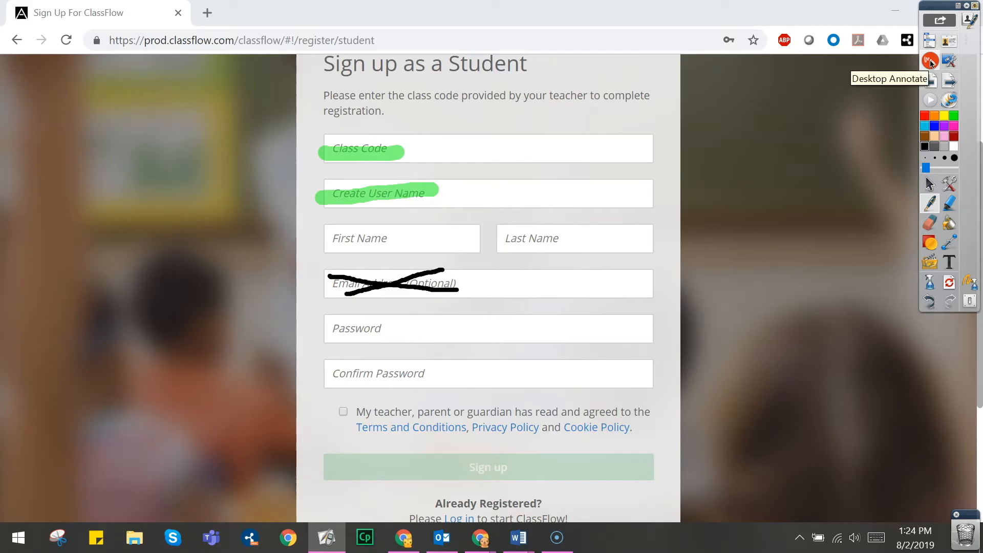